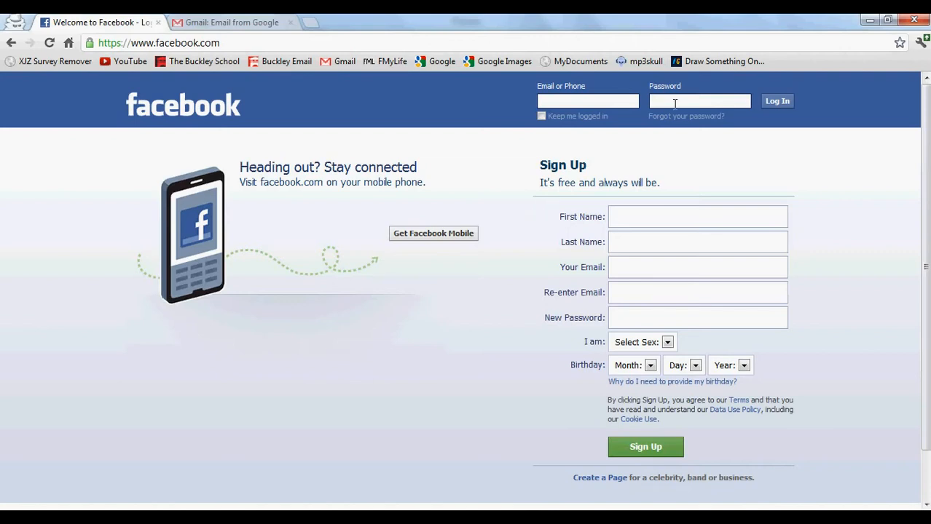
Focus the Facebook login password box so the saved password fills in masked
{"action": "left_click", "coordinate": [699, 101]}
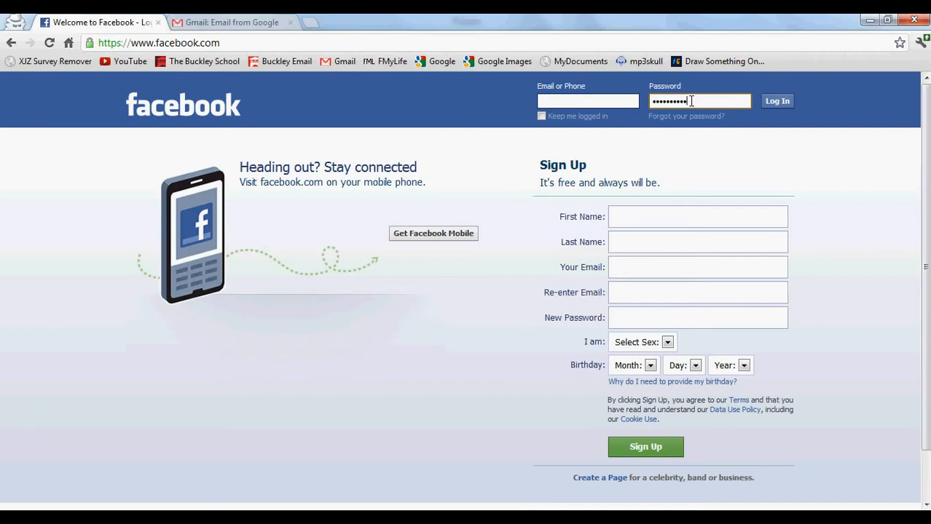
{"action": "right_click", "coordinate": [687, 102]}
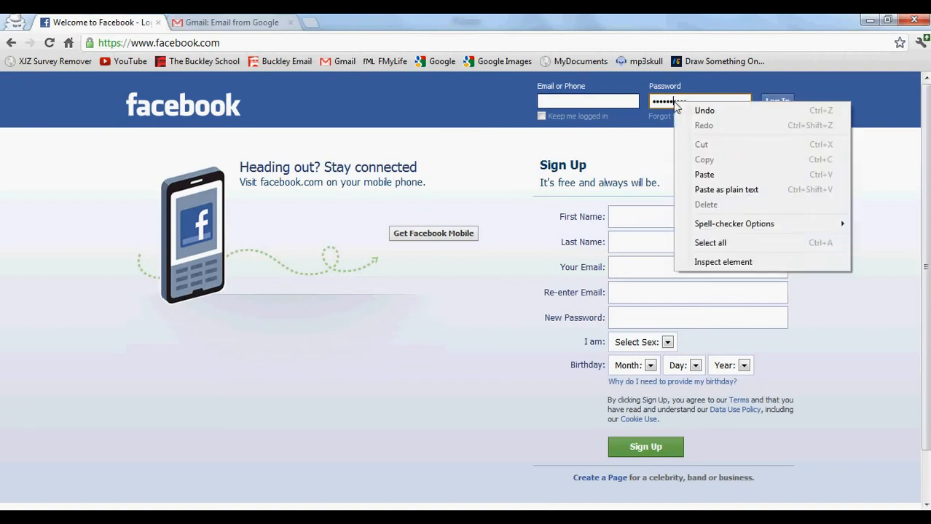
{"action": "mouse_move", "coordinate": [722, 262]}
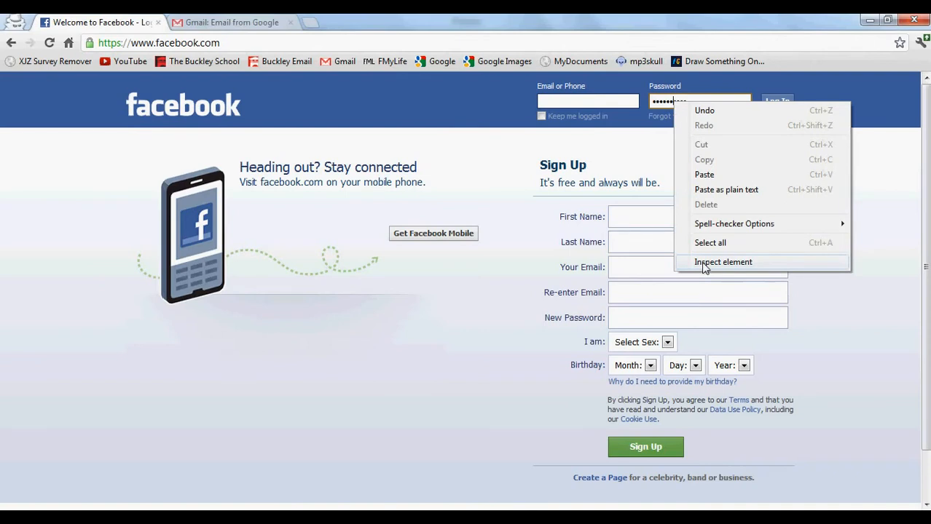
{"action": "left_click", "coordinate": [722, 262]}
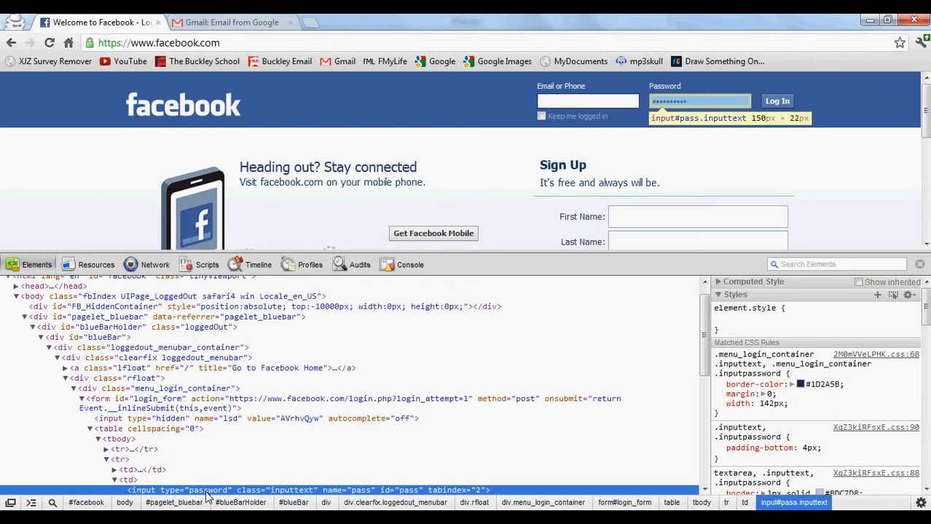
{"action": "double_click", "coordinate": [216, 489]}
{"action": "type", "text": "type=\"text"}
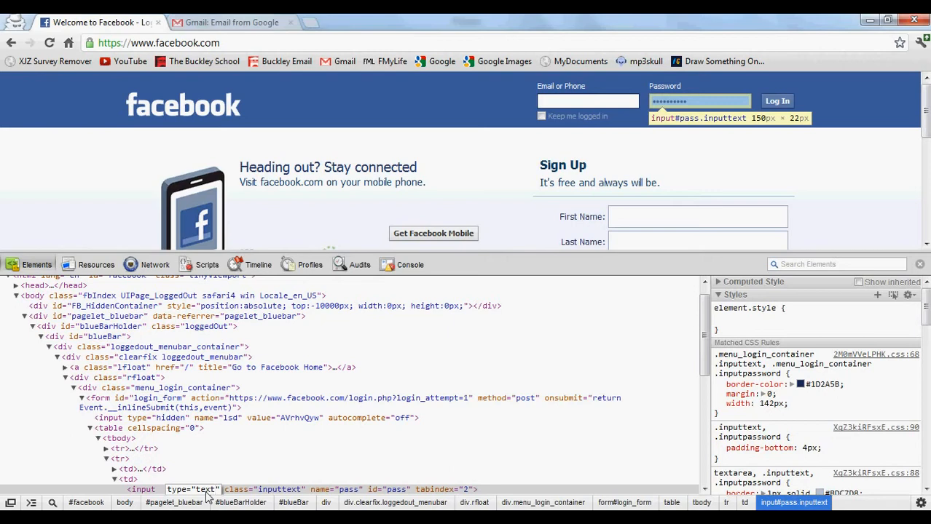
{"action": "double_click", "coordinate": [192, 490]}
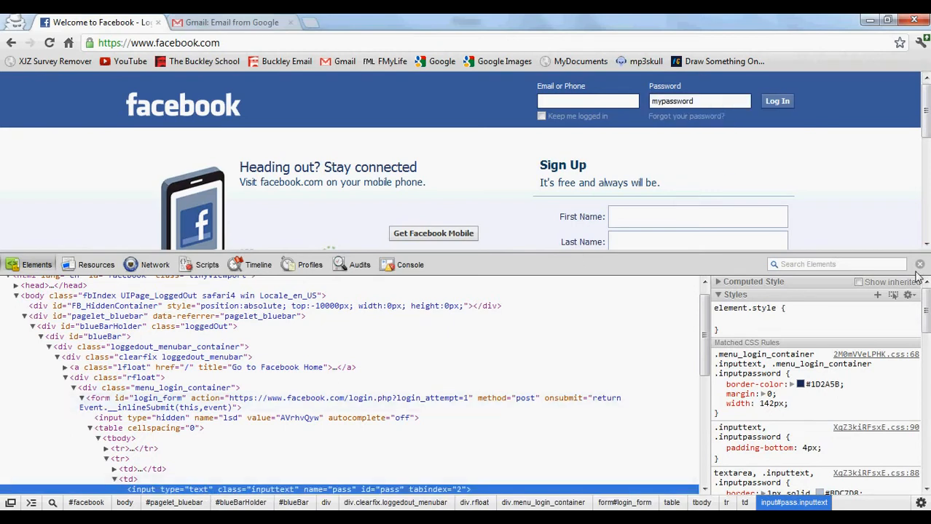
Close the inspector and retype over the visible password text
{"action": "left_click", "coordinate": [918, 265]}
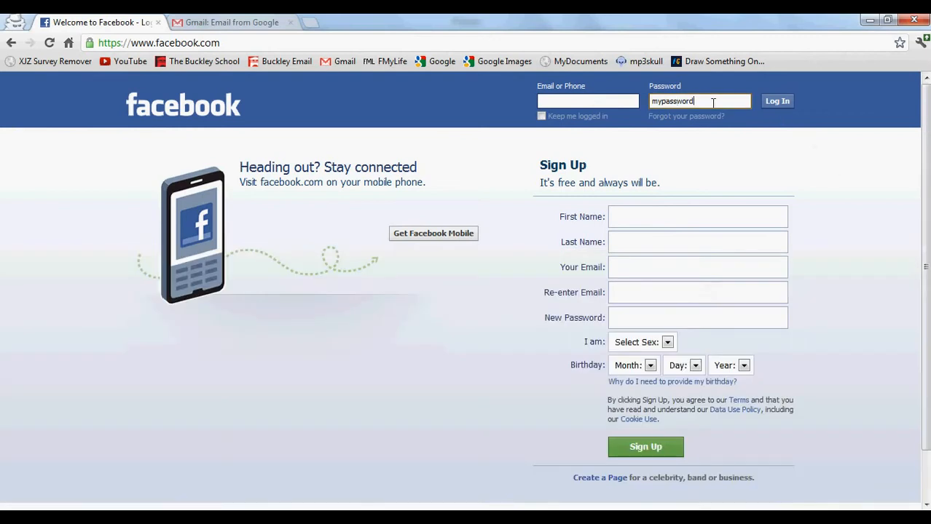
{"action": "mouse_move", "coordinate": [716, 99]}
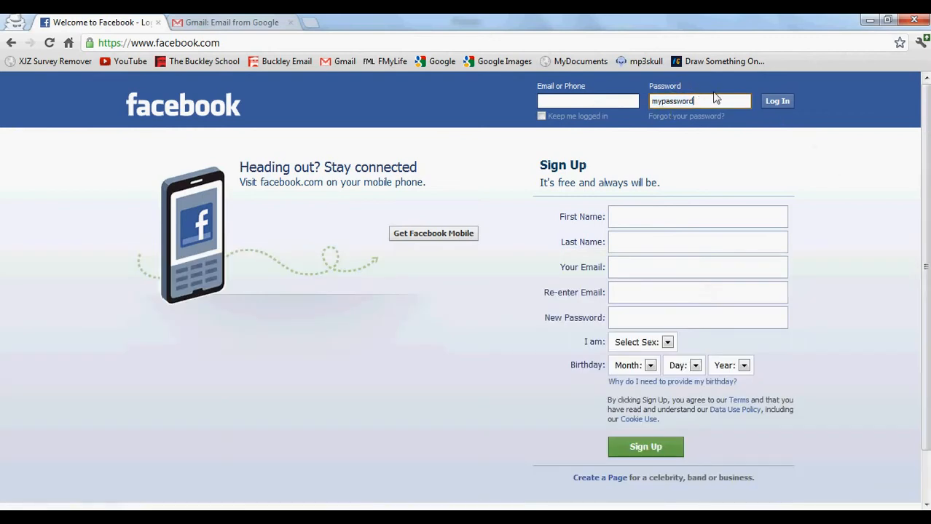
{"action": "triple_click", "coordinate": [699, 101]}
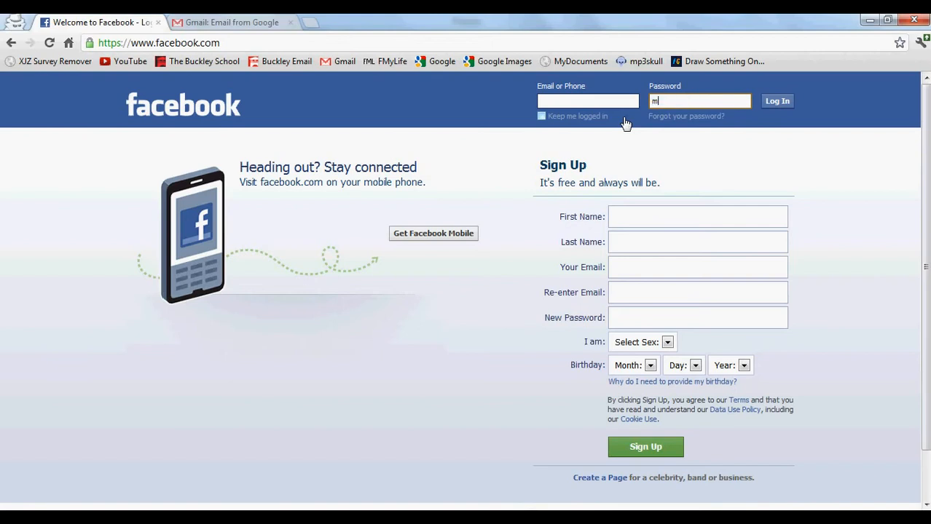
{"action": "type", "text": "y pas"}
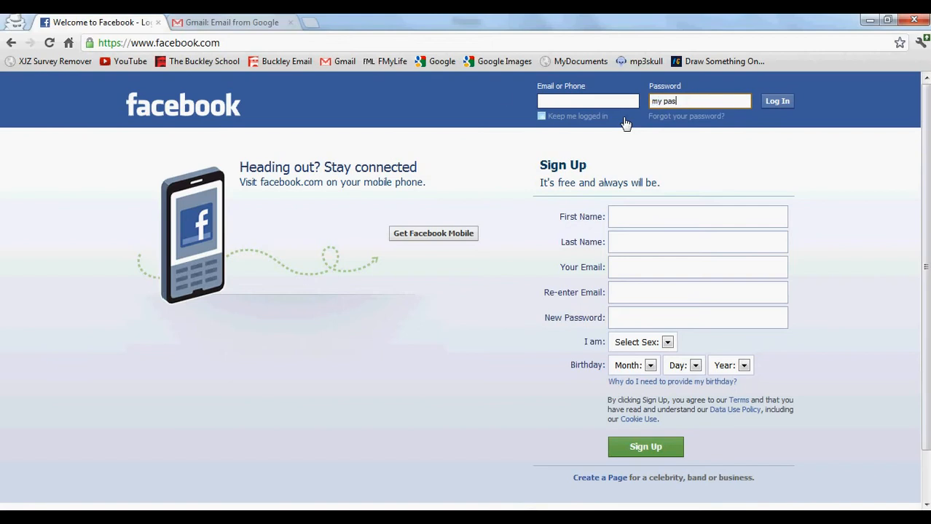
Reload the Facebook page and autofill the password box so it is masked again
{"action": "left_click", "coordinate": [49, 42]}
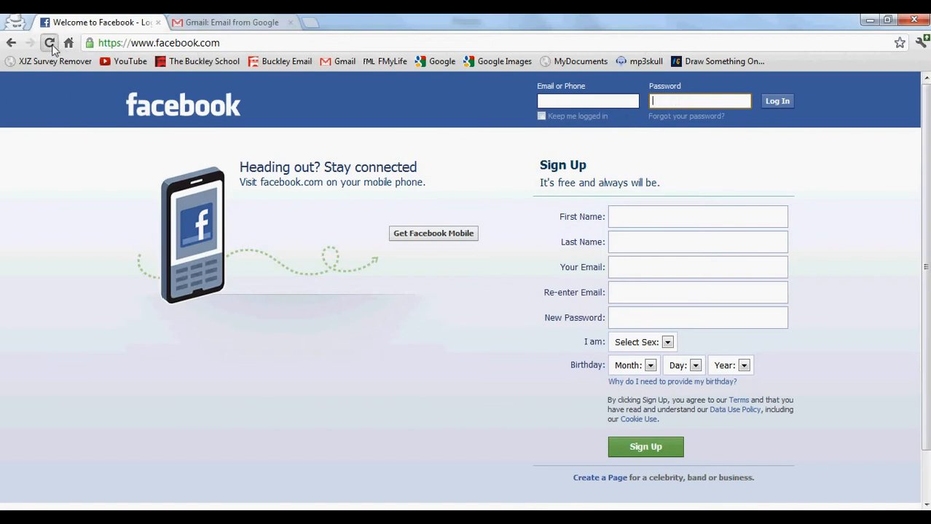
{"action": "left_click", "coordinate": [49, 44]}
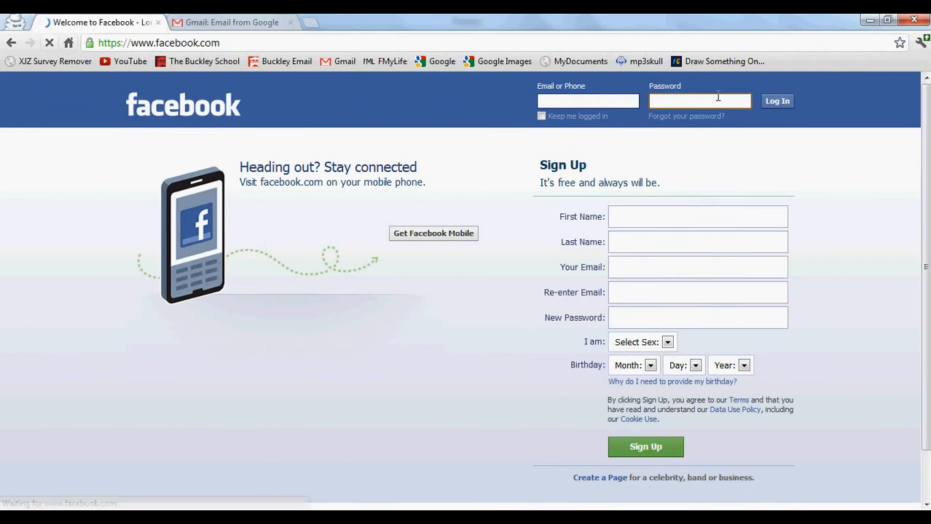
{"action": "left_click", "coordinate": [587, 100]}
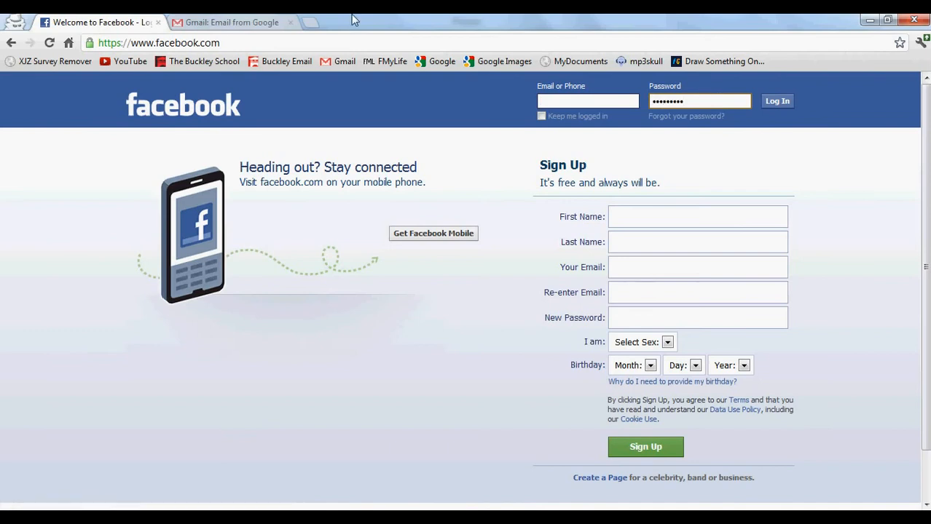
Switch to the Gmail sign-in tab and autofill its masked password
{"action": "left_click", "coordinate": [232, 22]}
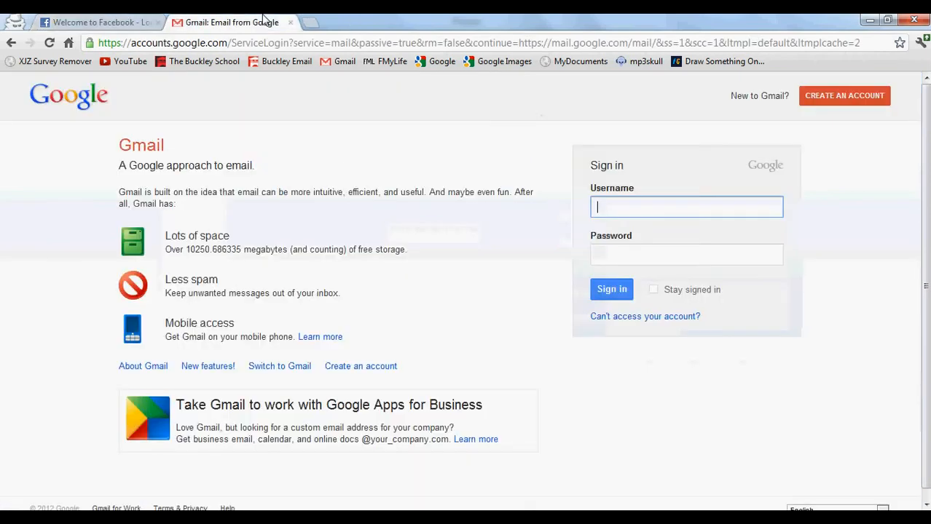
{"action": "left_click", "coordinate": [684, 254]}
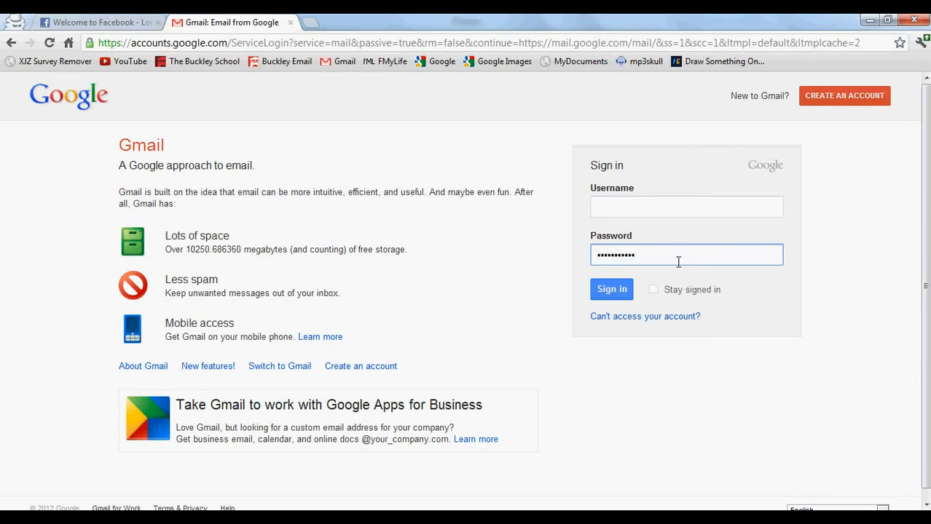
Inspect the Gmail password input so its type can be changed from password to text
{"action": "right_click", "coordinate": [677, 255]}
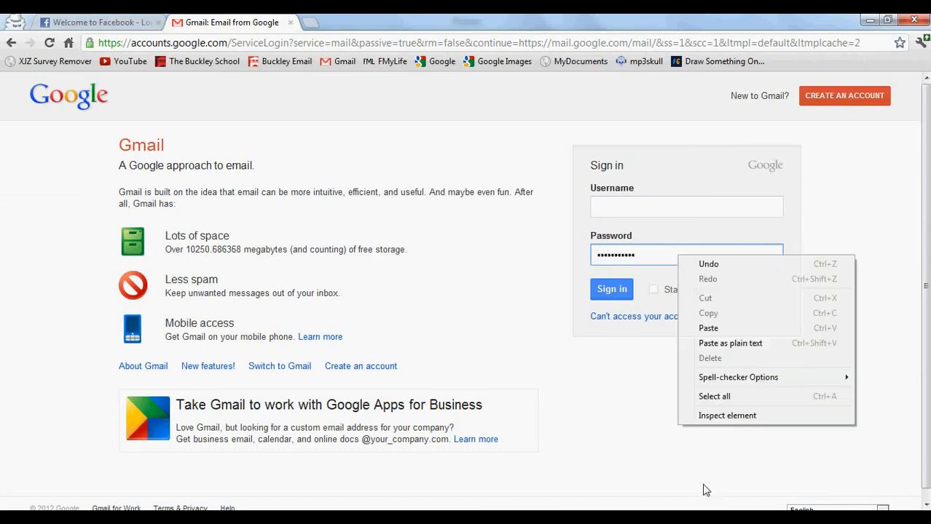
{"action": "left_click", "coordinate": [727, 415]}
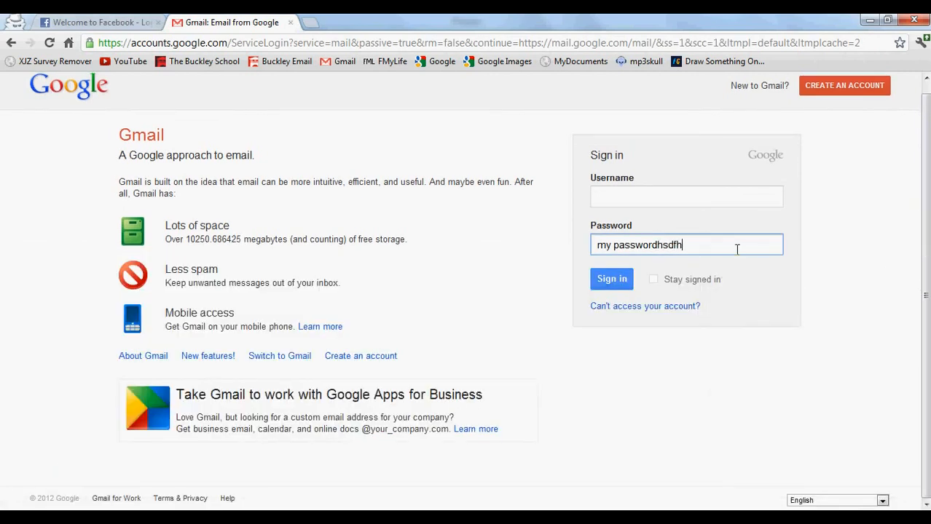
{"action": "type", "text": "tj"}
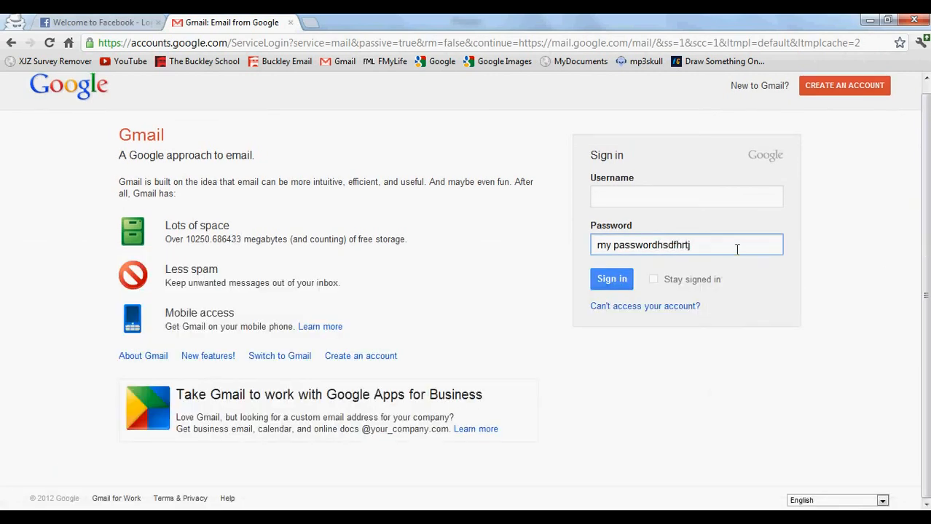
{"action": "key", "text": "BackSpace"}
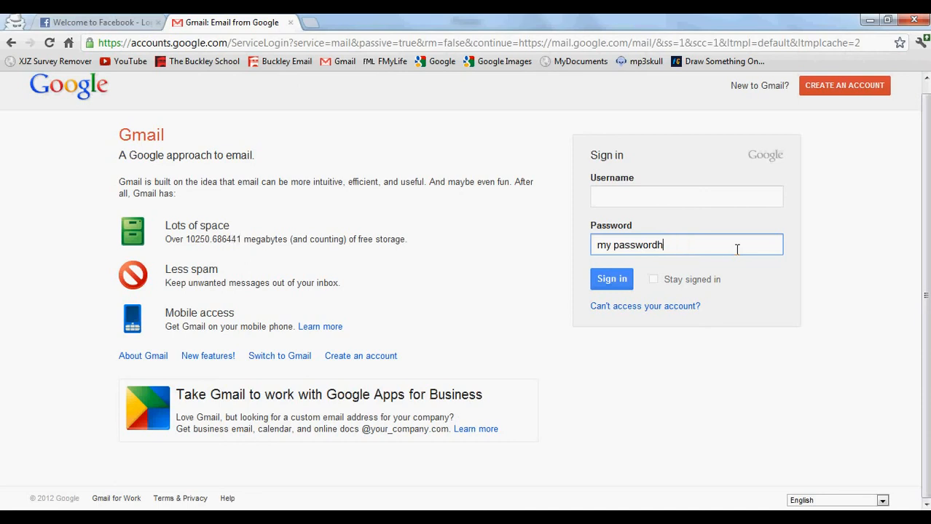
{"action": "key", "text": "Backspace"}
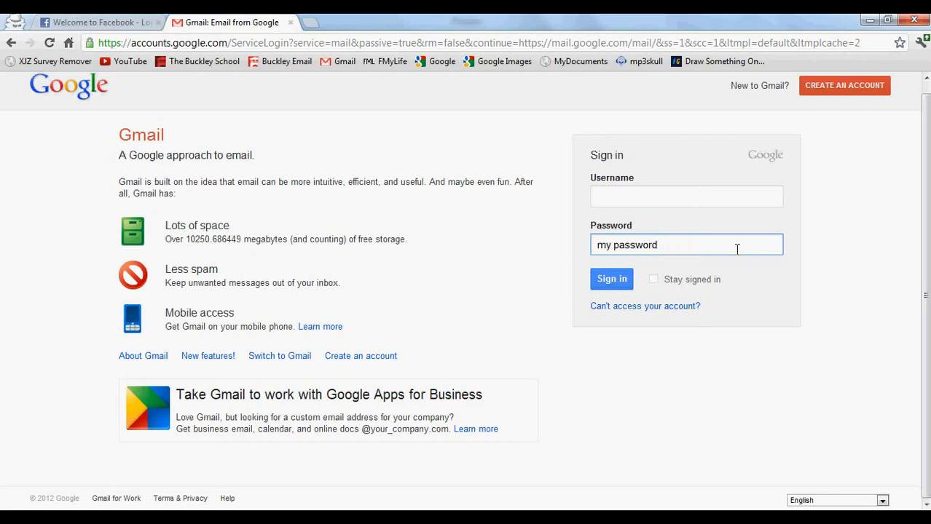